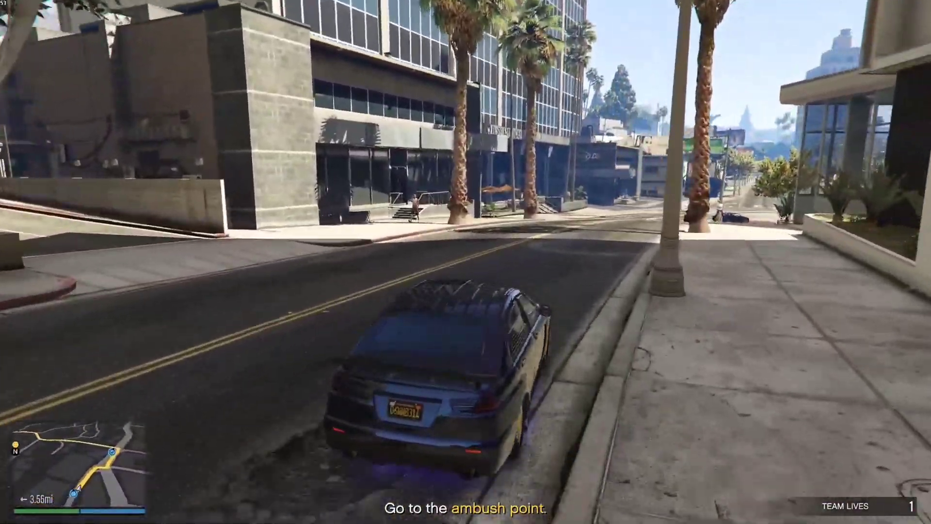
- Bring up the phone's app search for 'ter' so Termux appears in the results
key(w)
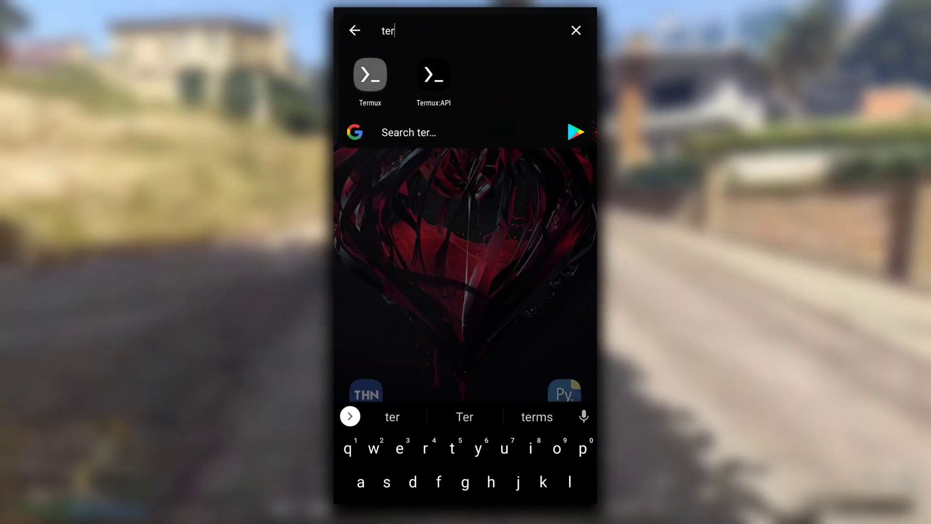
- Launch Termux, run apt update && apt upgrade, ensure Python, and pip install Django 3.2
click(370, 76)
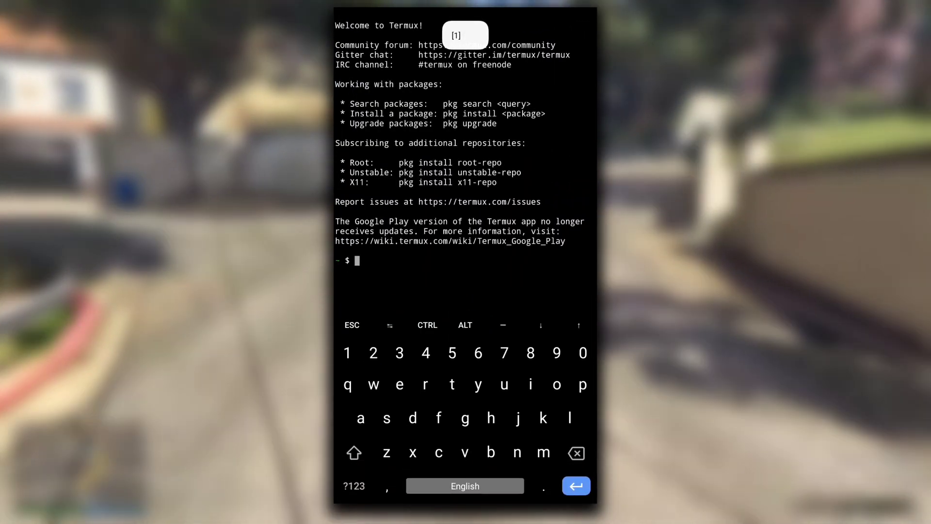
text(apt)
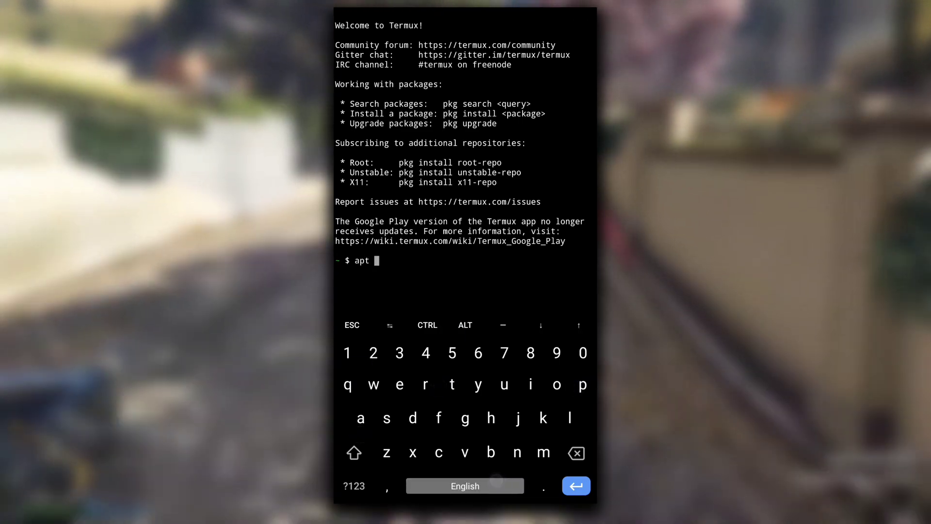
text(update && apt upgrade)
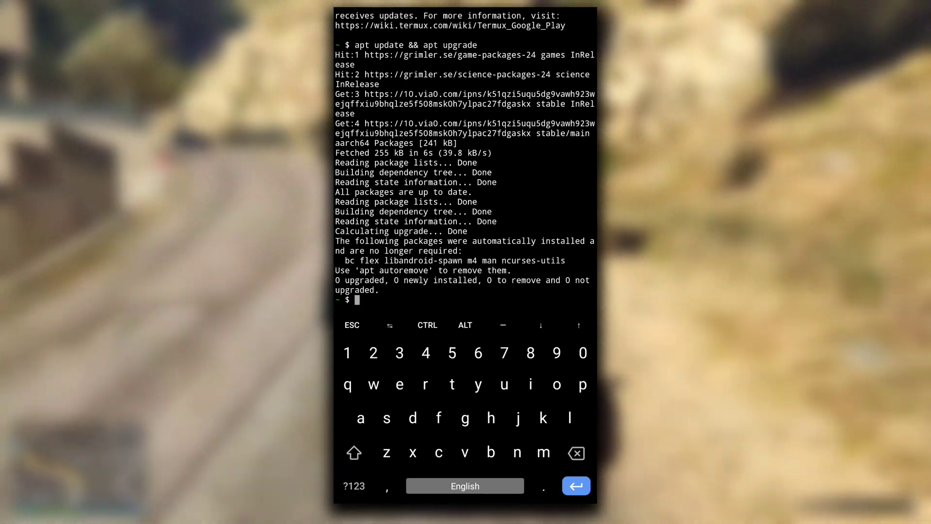
text(apt install python)
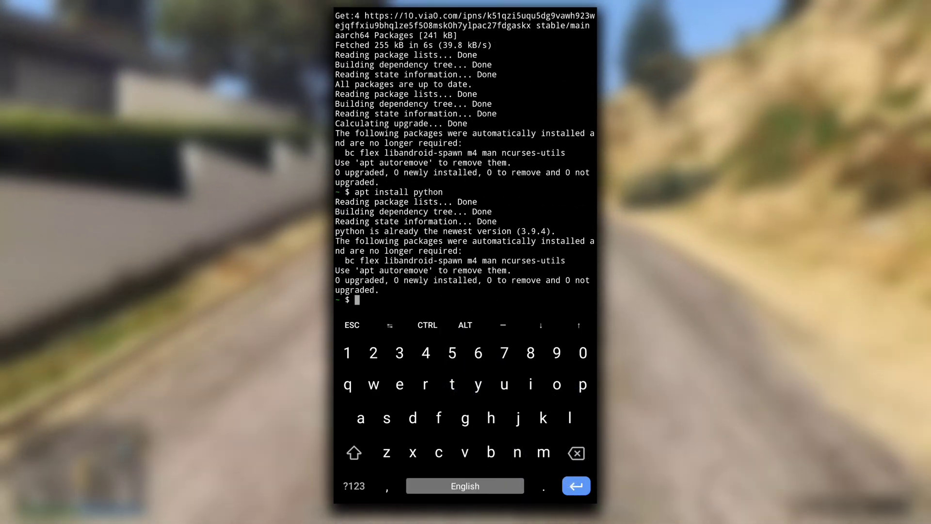
click(583, 384)
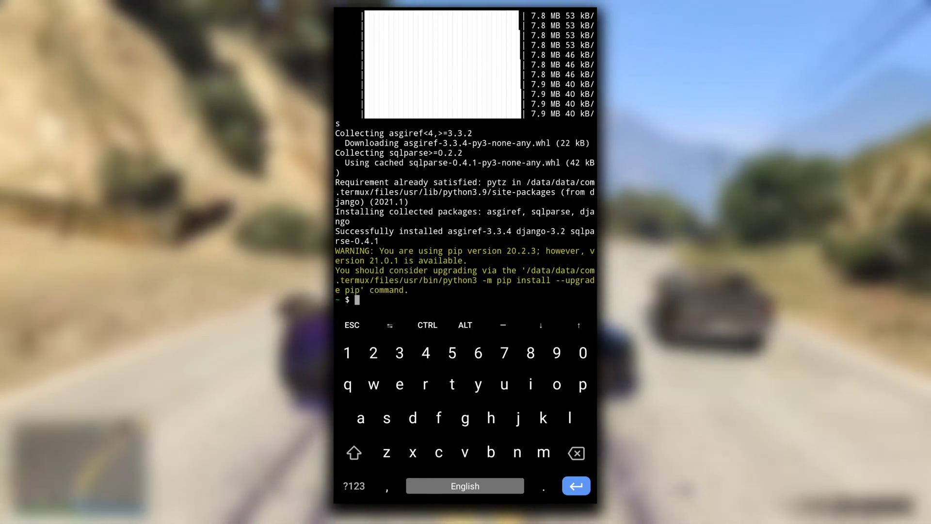
- Create the tutoweb folder and make it the working directory
text(ls)
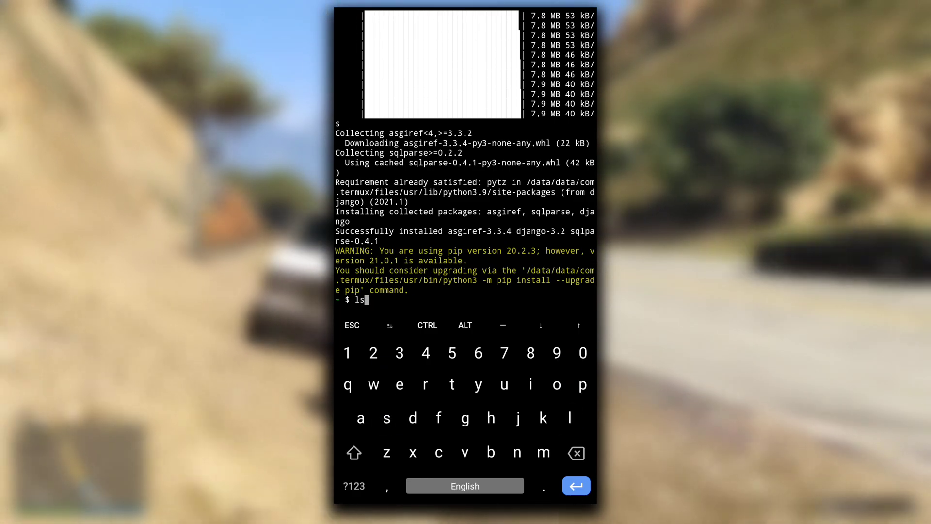
text(c)
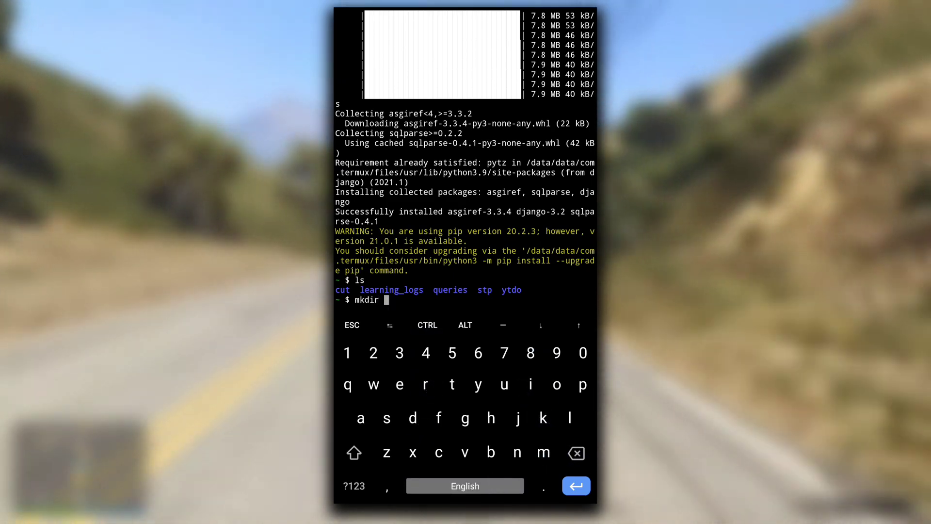
text(tutoweb)
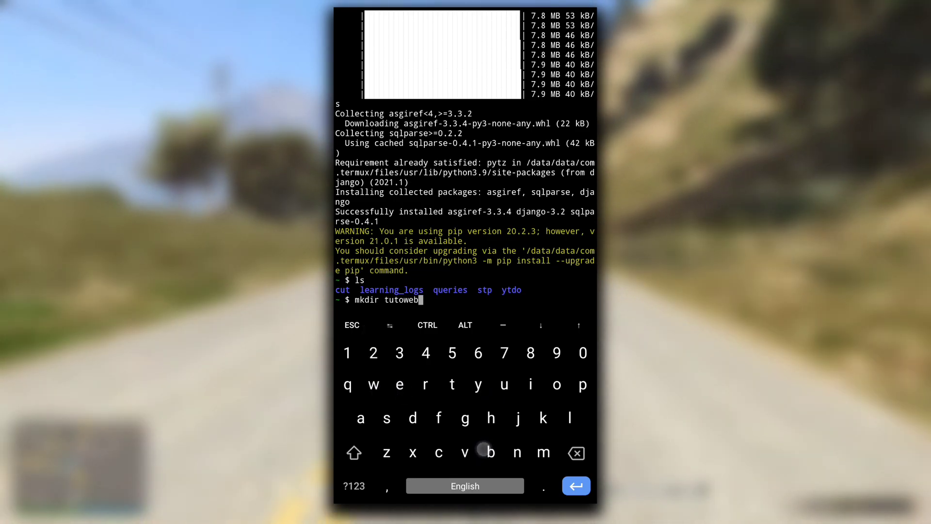
key(enter)
text(cd tutoweb)
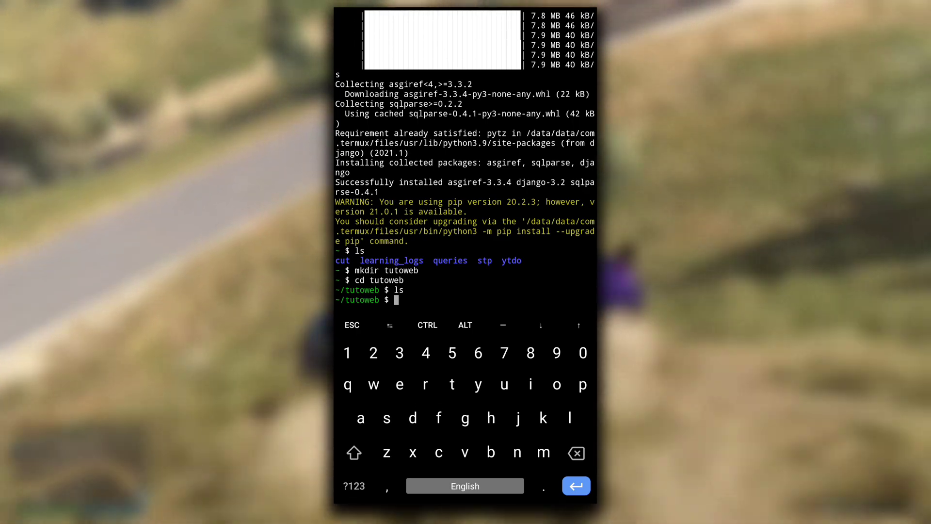
- Create the Python virtual environment envweb inside tutoweb
text(python)
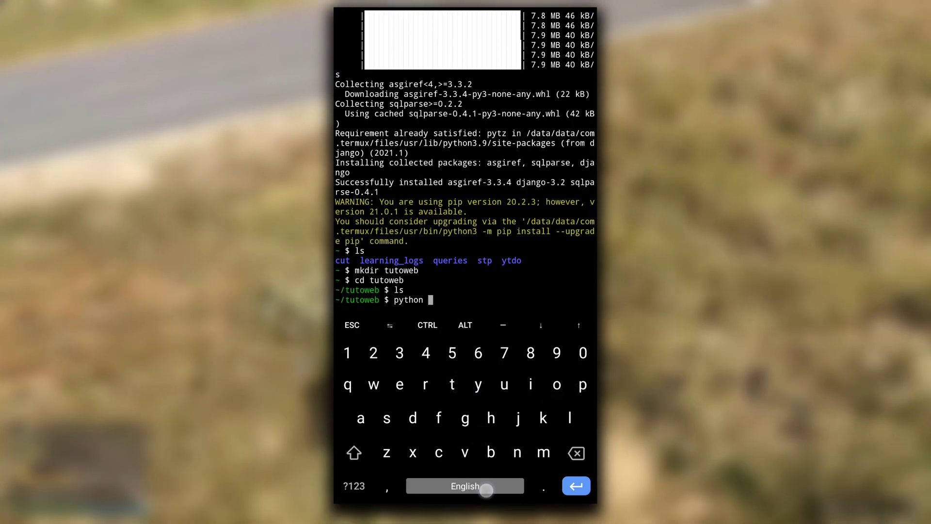
click(354, 485)
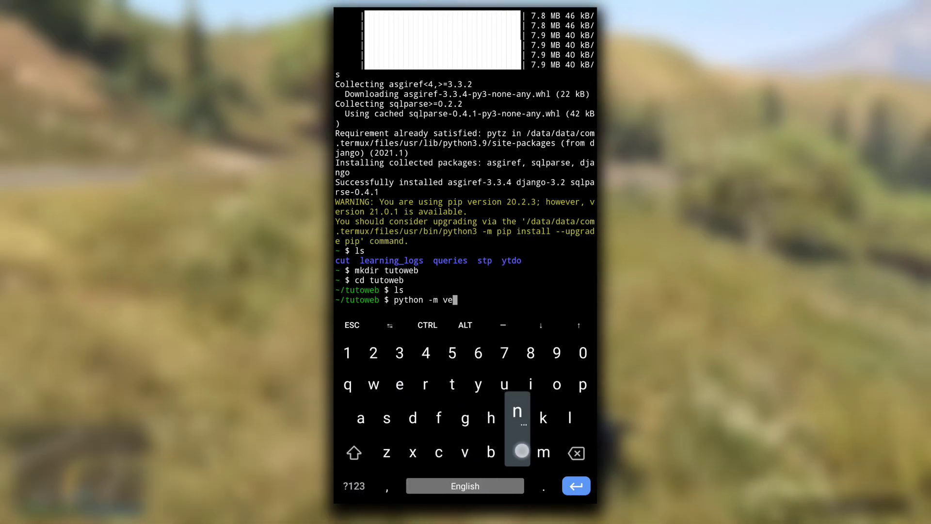
text(nv)
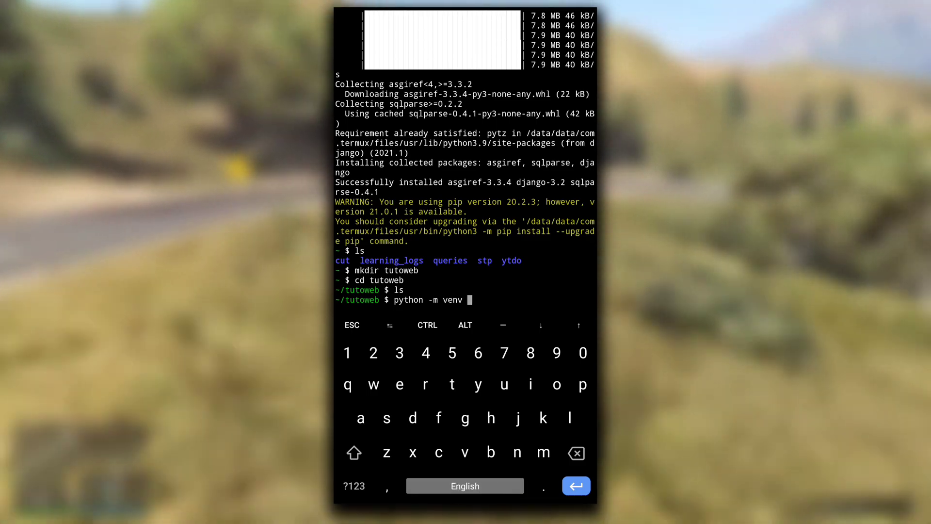
text(envweb)
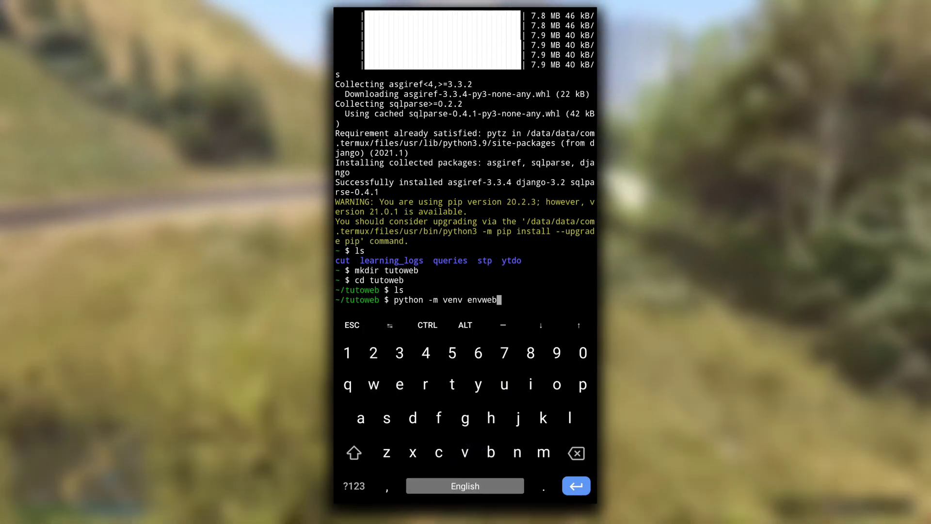
key(Enter)
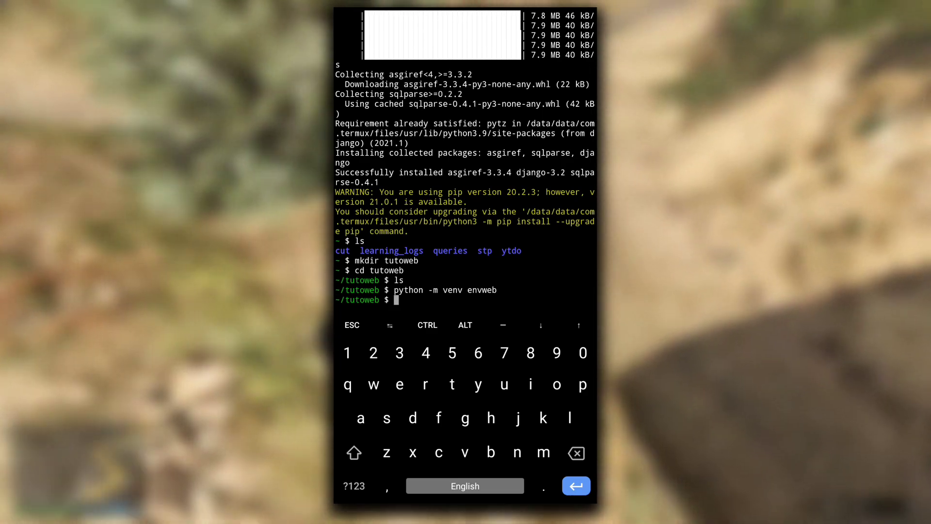
- Activate envweb via source envweb/bin/activate and install Django inside it
text(ls)
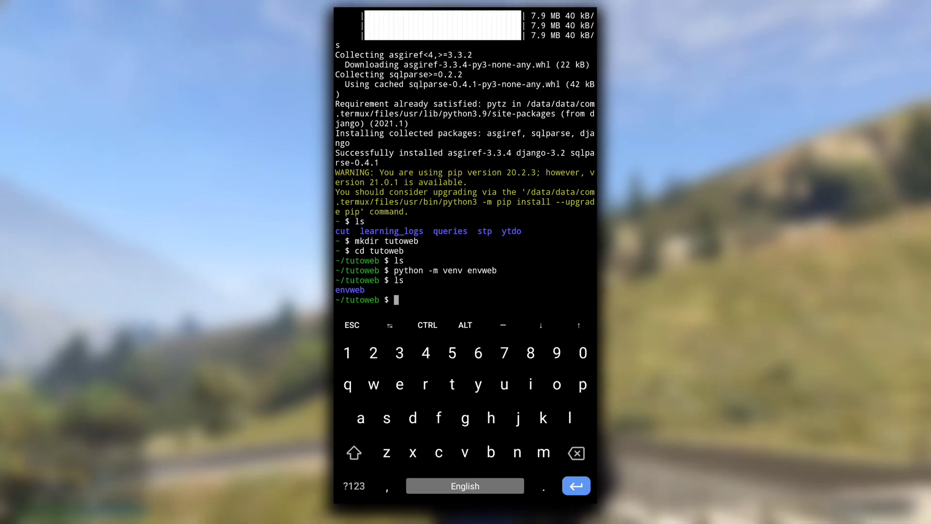
text(source)
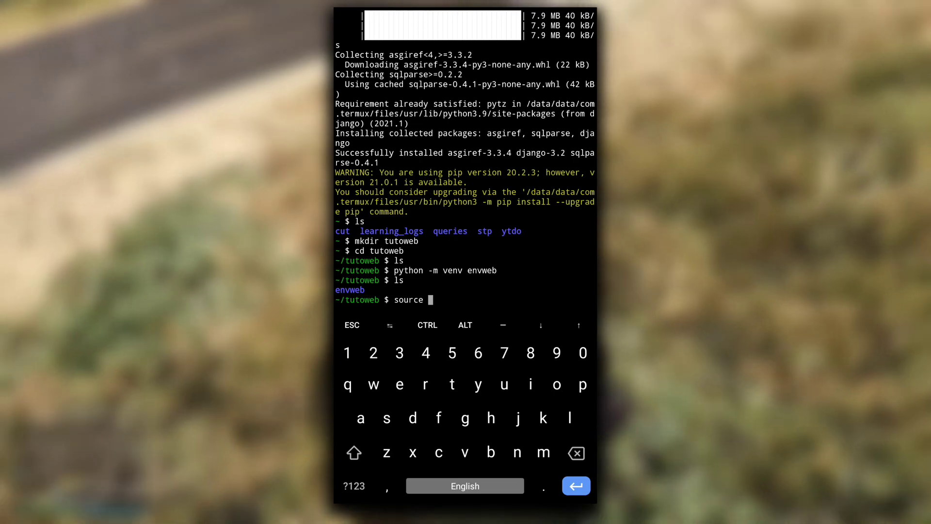
text(envweb)
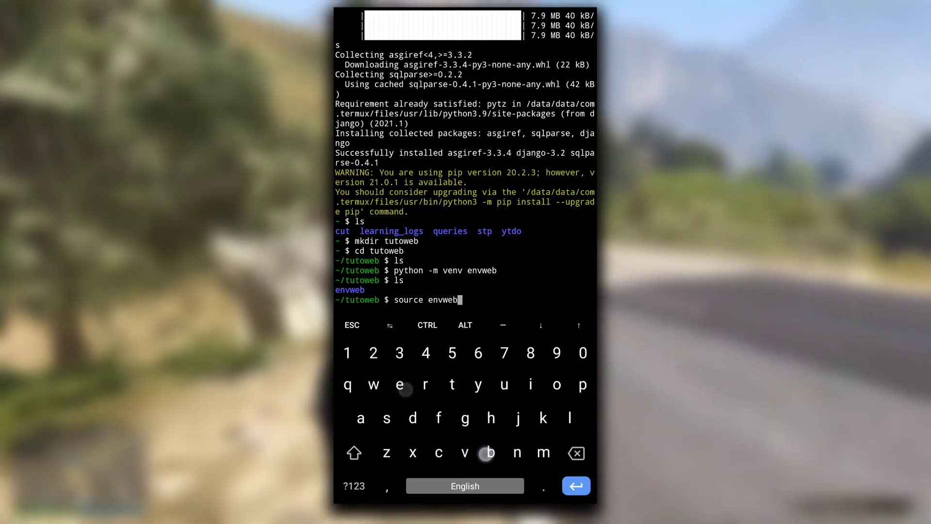
text(/bin)
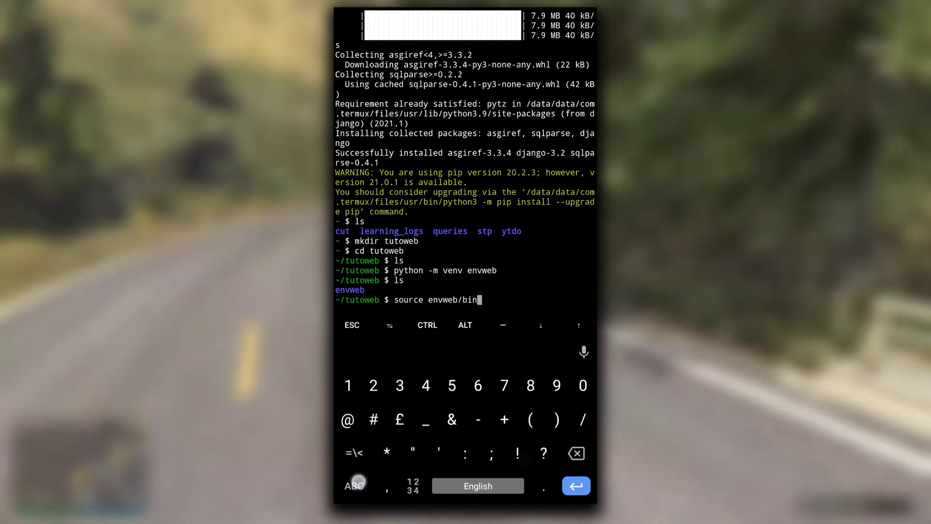
text(actuva)
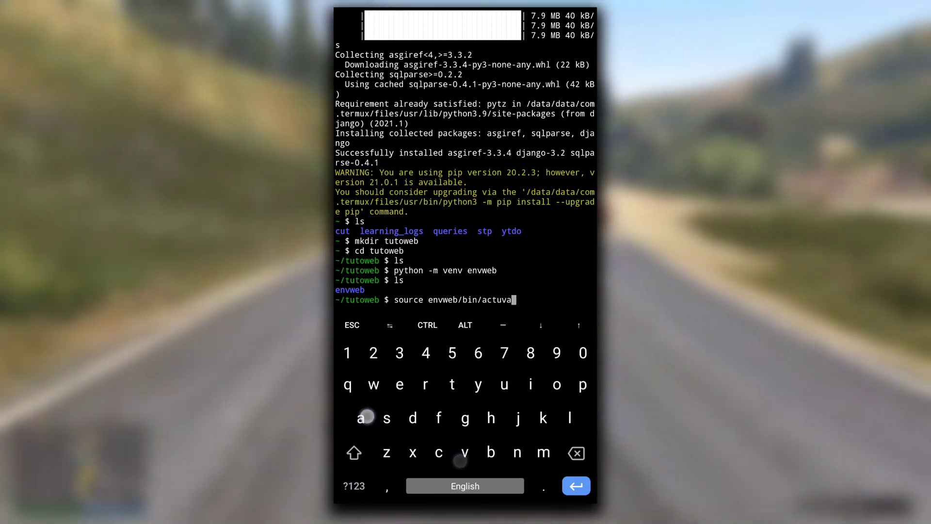
text(te)
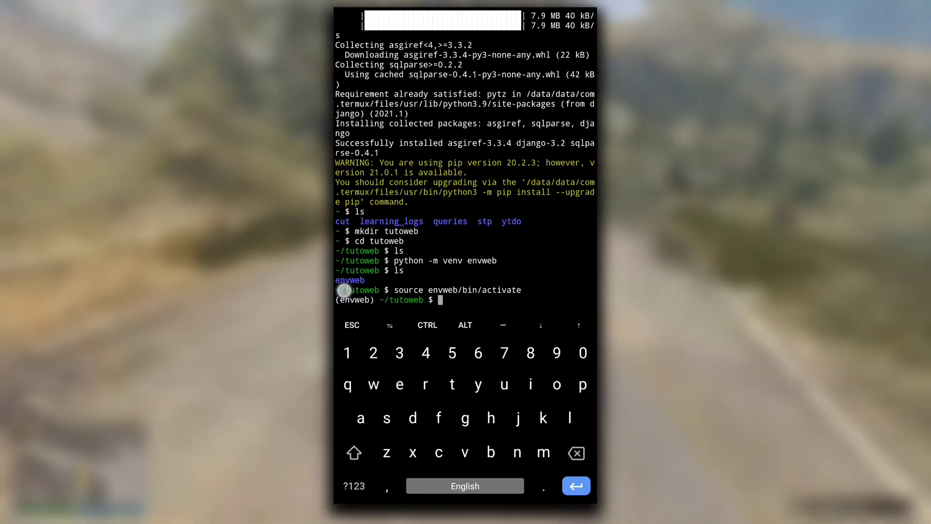
key(Enter)
text(django-admin st)
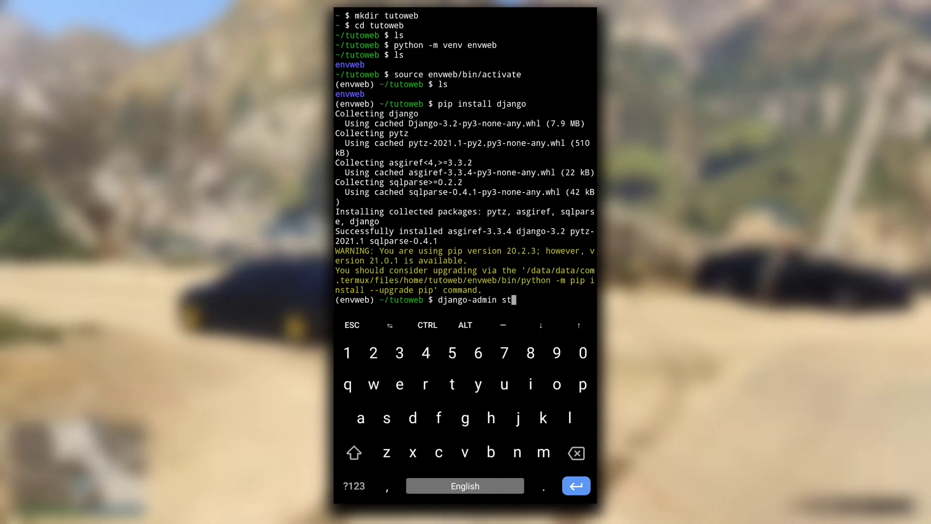
- Run django-admin startproject tutoweb . to generate manage.py and the settings files
click(452, 384)
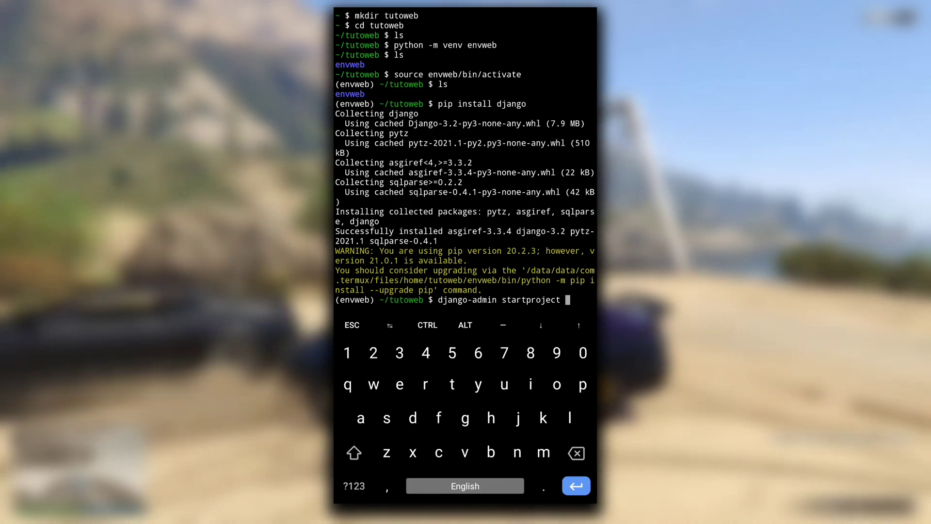
text(tuto)
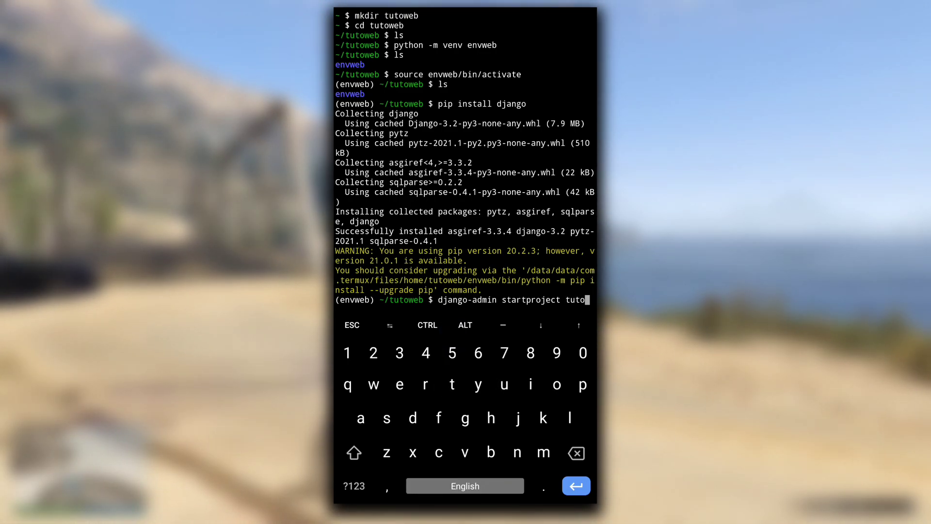
text(web .)
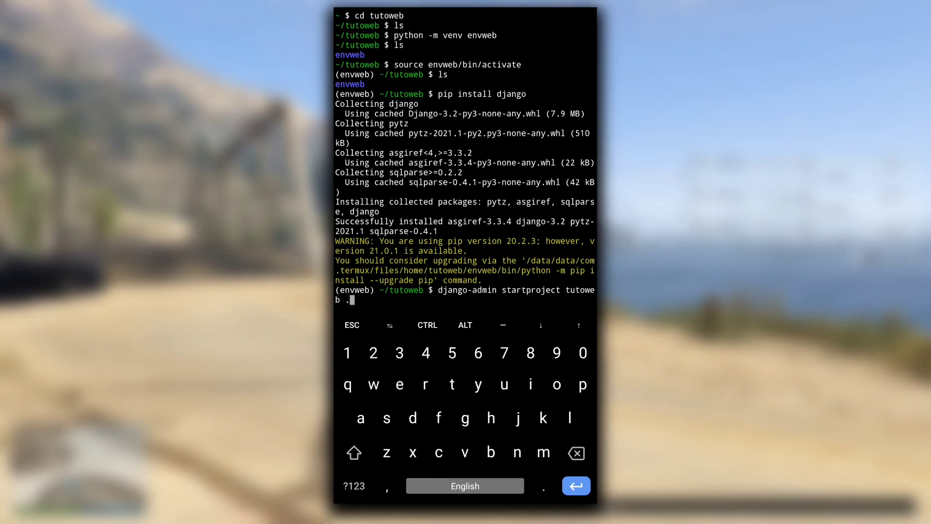
click(576, 485)
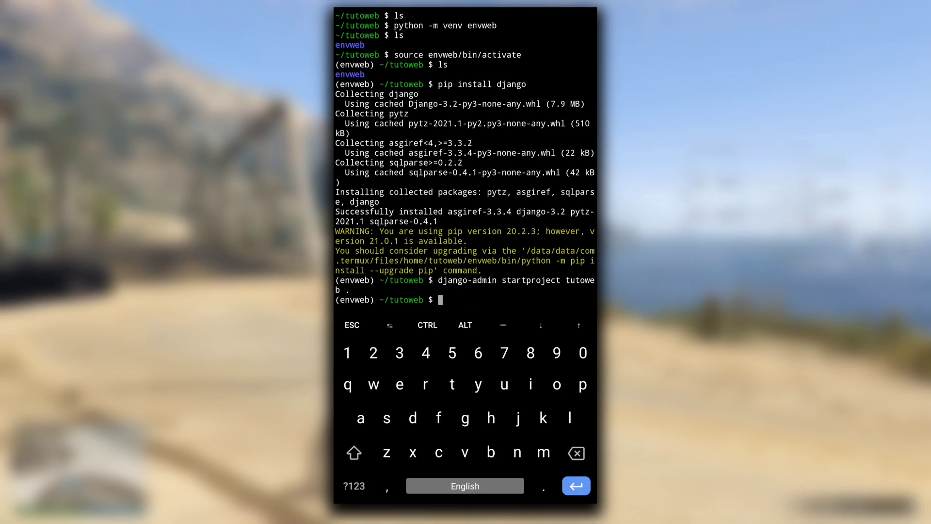
- List the new project files and move back into the tutoweb folder
key(Enter)
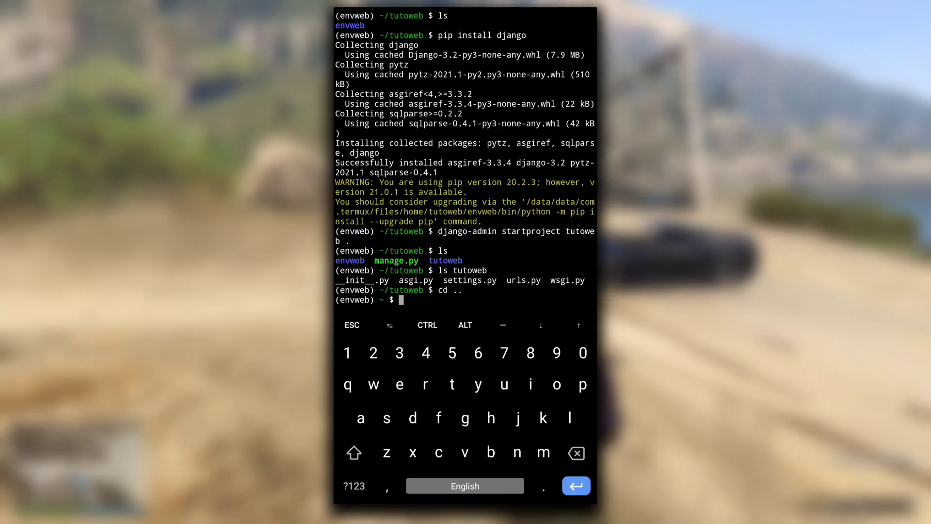
text(ls)
text(cd tuto)
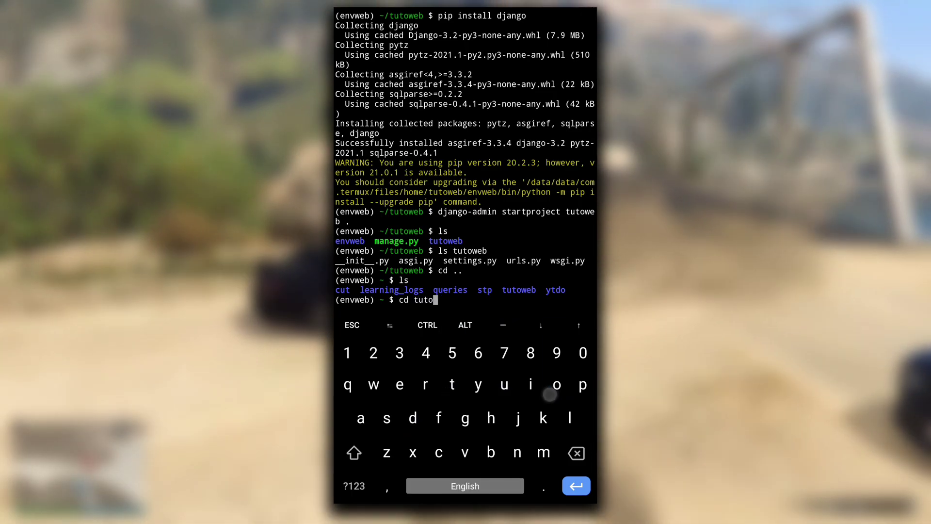
key(Enter)
text(python)
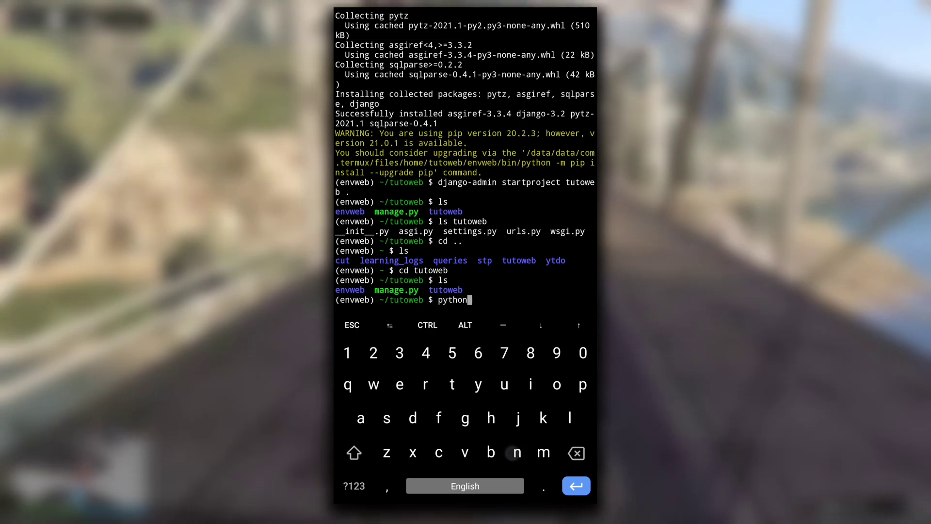
- Run python manage.py migrate to create db.sqlite3, then start the runserver development server
text(manage.)
text(ls)
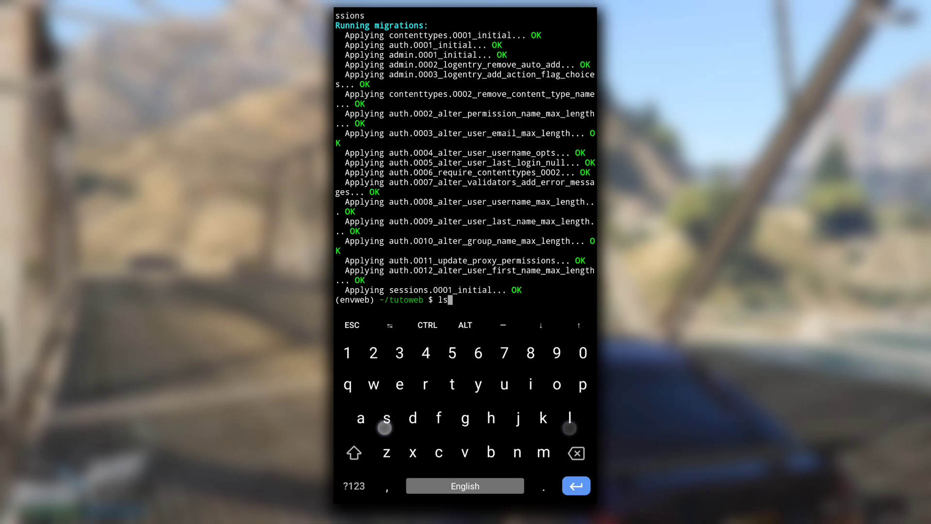
key(Enter)
text(python manage.py runs)
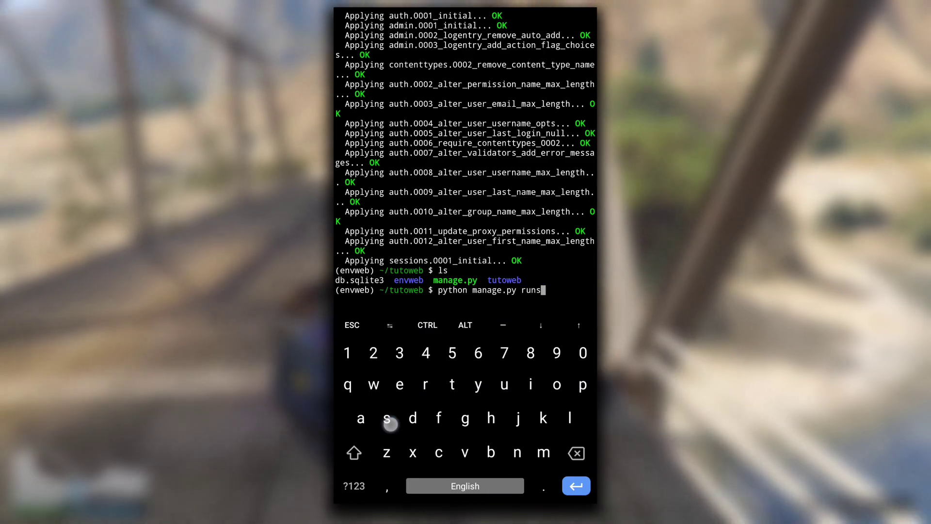
key(Enter)
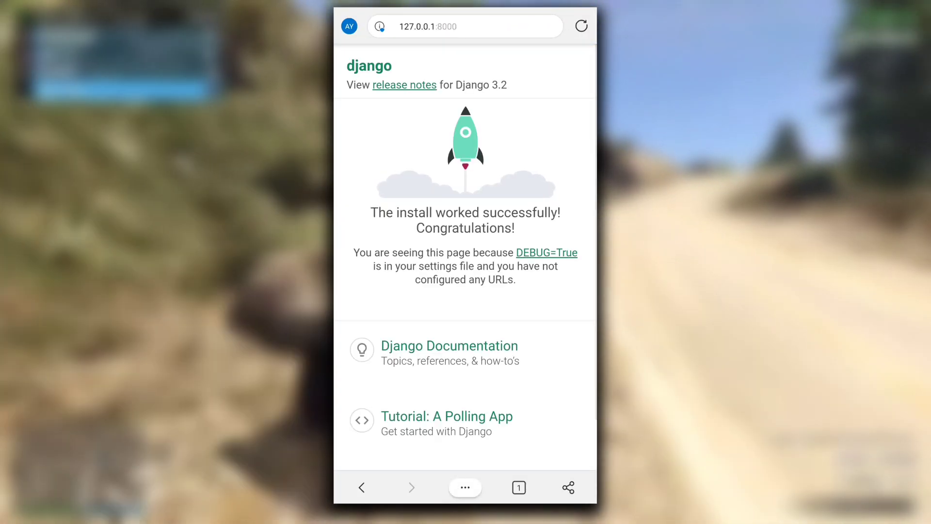
- Review the Django success page, then load the admin login at 127.0.0.1:8000/admin
scroll(down, 3)
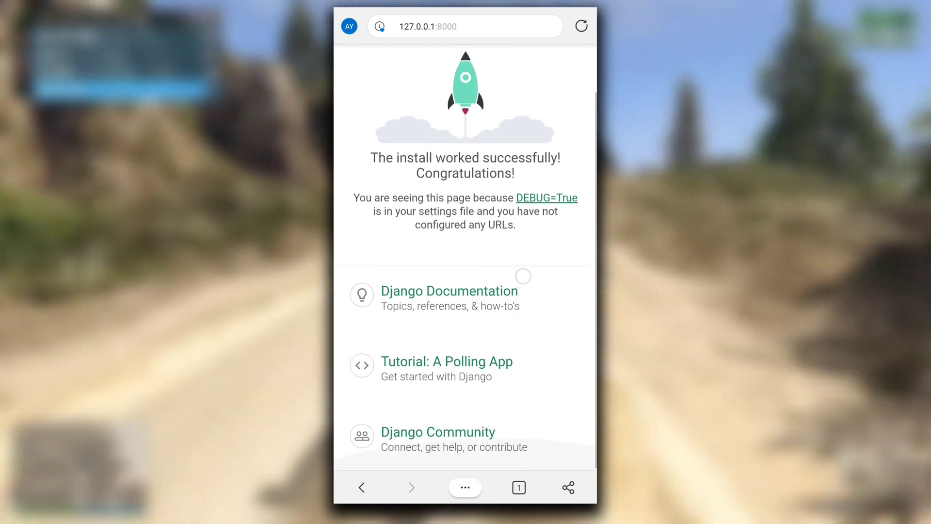
scroll(down, 3)
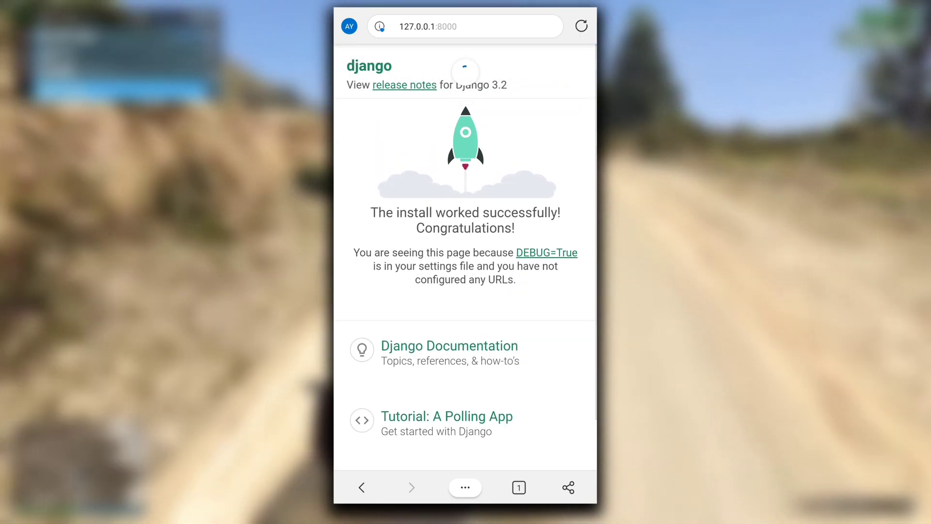
click(468, 26)
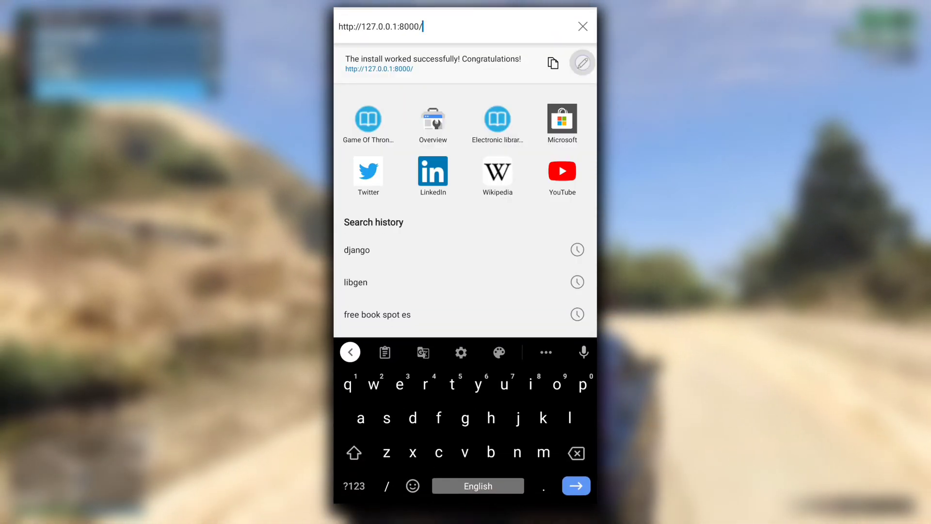
text(admin/login/?next=/admi)
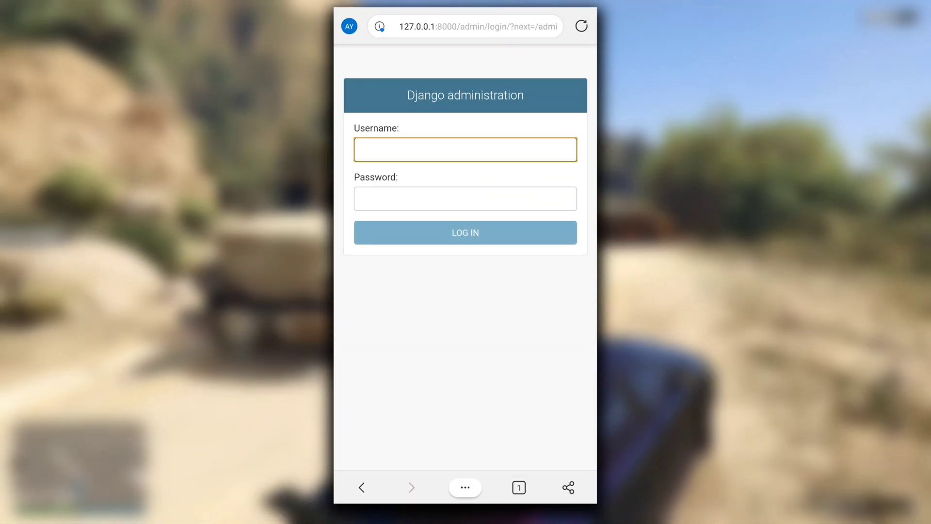
text(killspacridet)
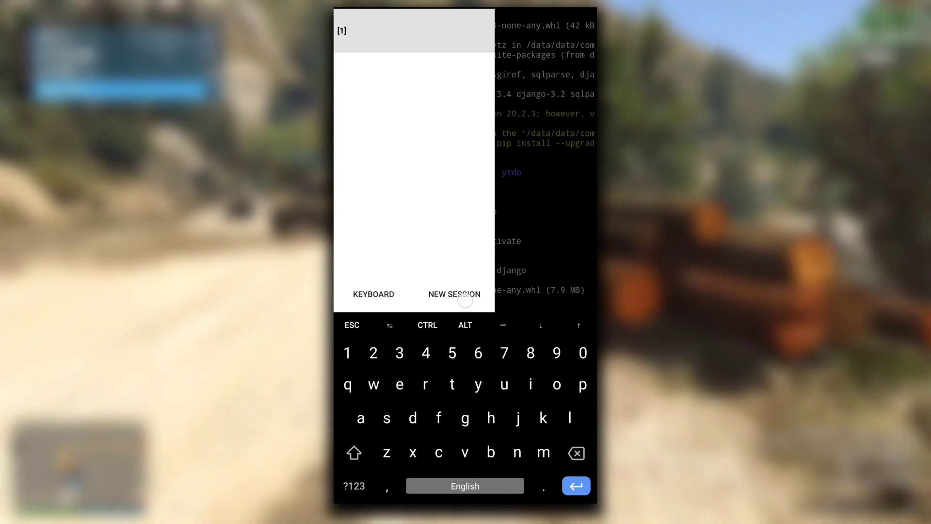
- Start a new Termux session and list db.sqlite3, envweb, manage.py and tutoweb
click(454, 294)
text(ls)
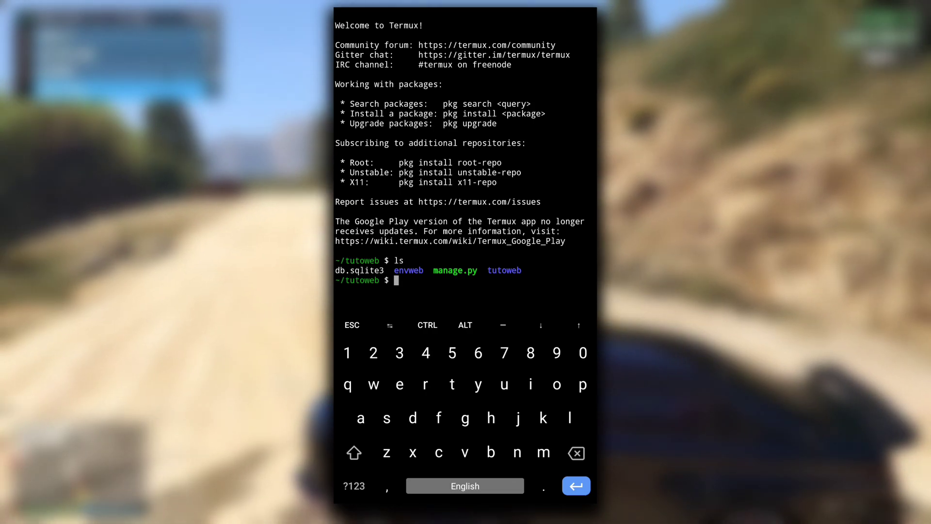
click(439, 452)
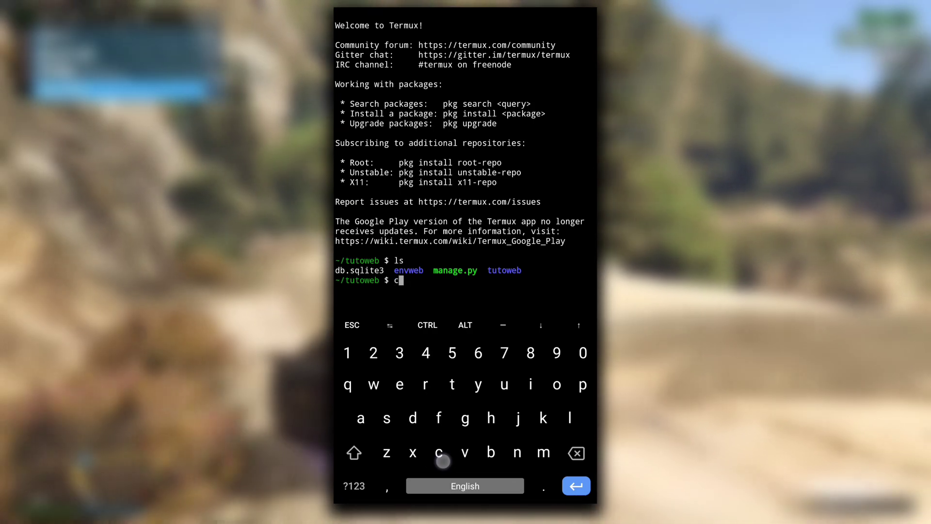